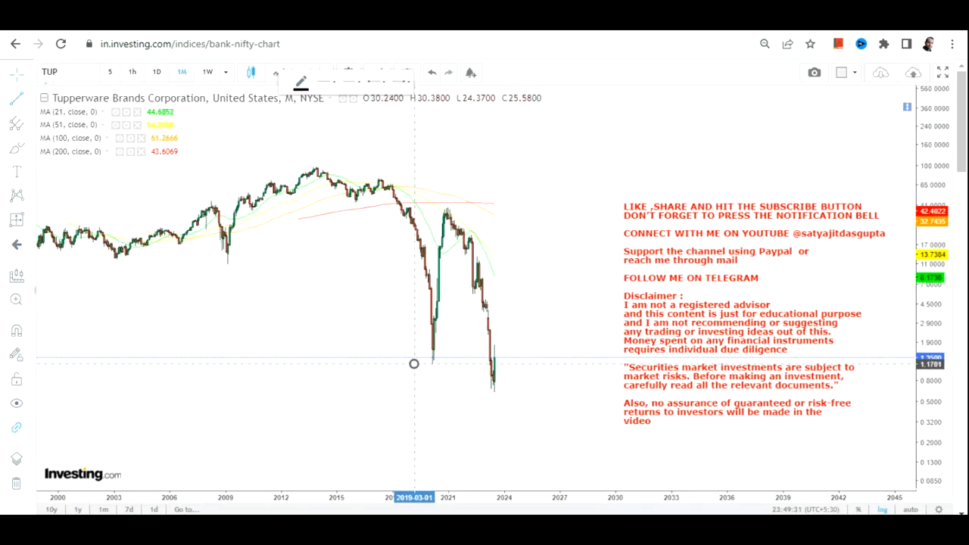
- Draw horizontal support lines at the recent lows, labelled 1.2749 and 1.1701
drag(415, 363, 564, 363)
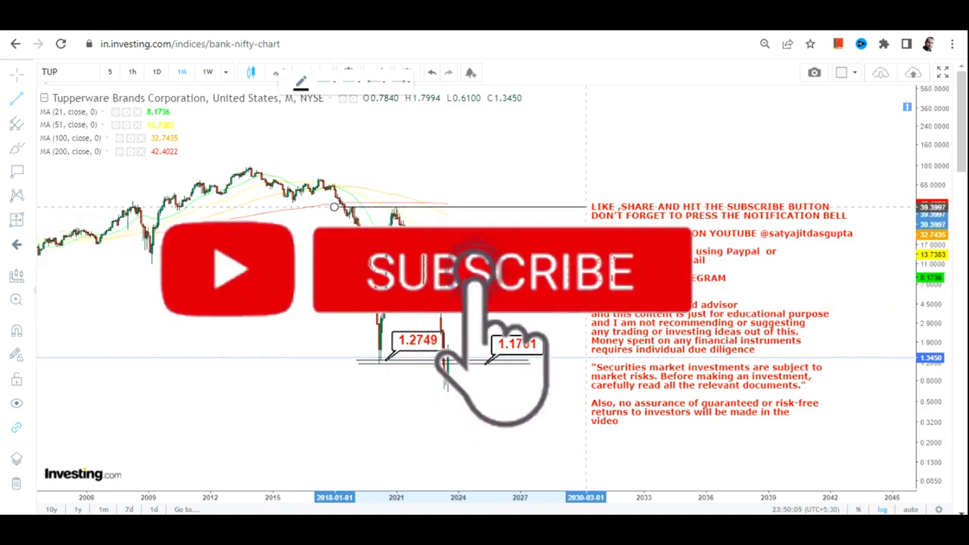
- Draw resistance lines at the 2021 high, 39.3997 and 37.7457, and confirm their style
click(479, 273)
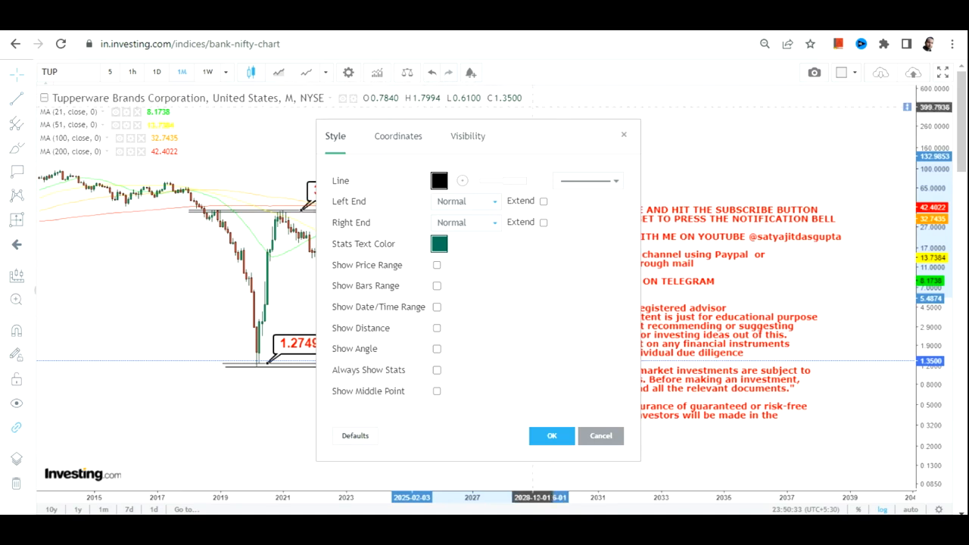
click(551, 436)
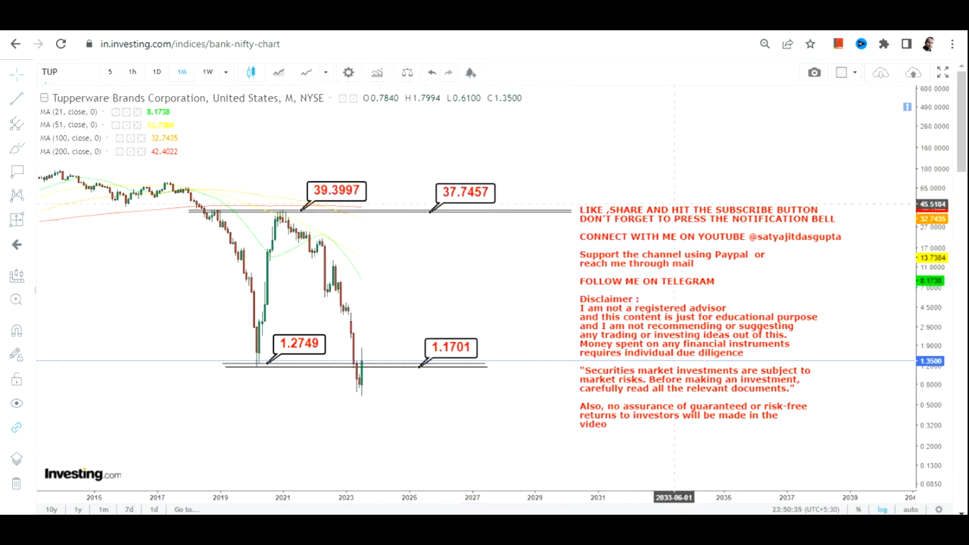